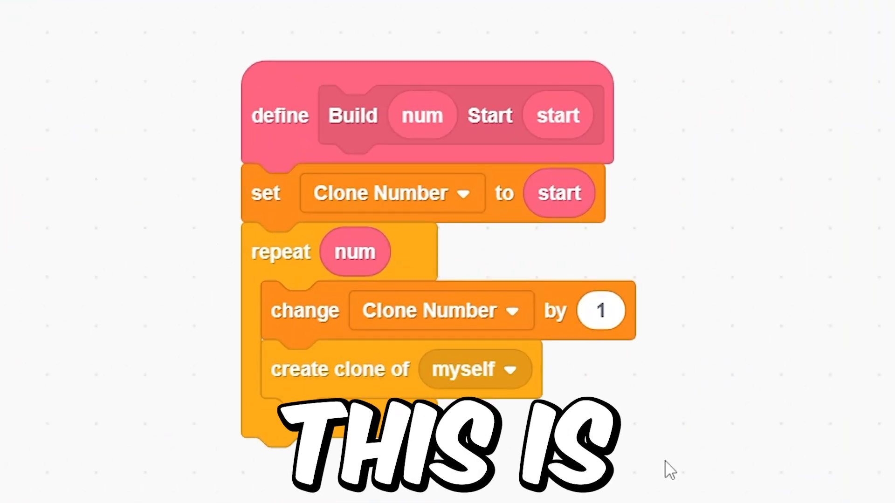
Start a new Scratch project with an empty code area for Sprite1.
click(143, 10)
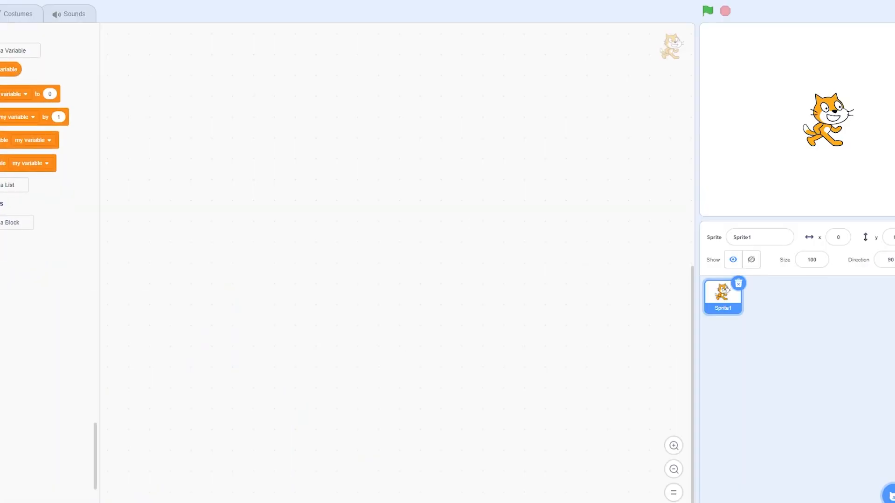
Create a custom Build block with a num input, a Start label and a start input.
click(11, 222)
text(St)
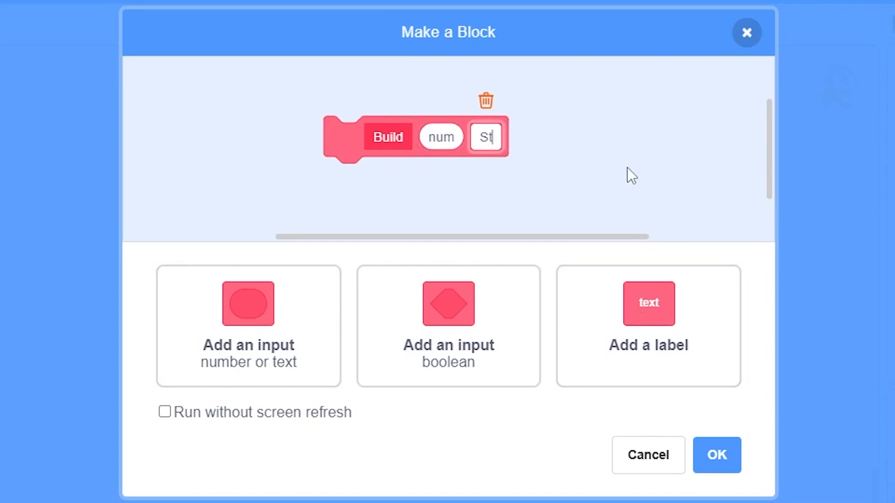
click(248, 326)
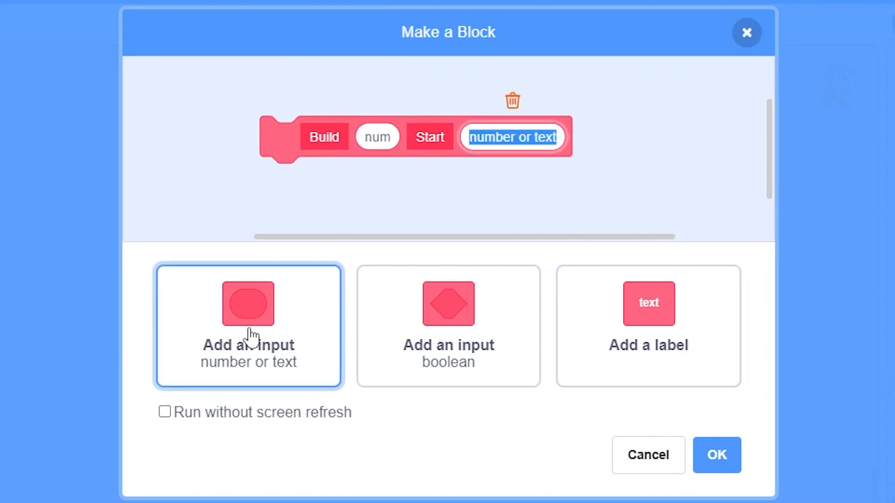
text(start)
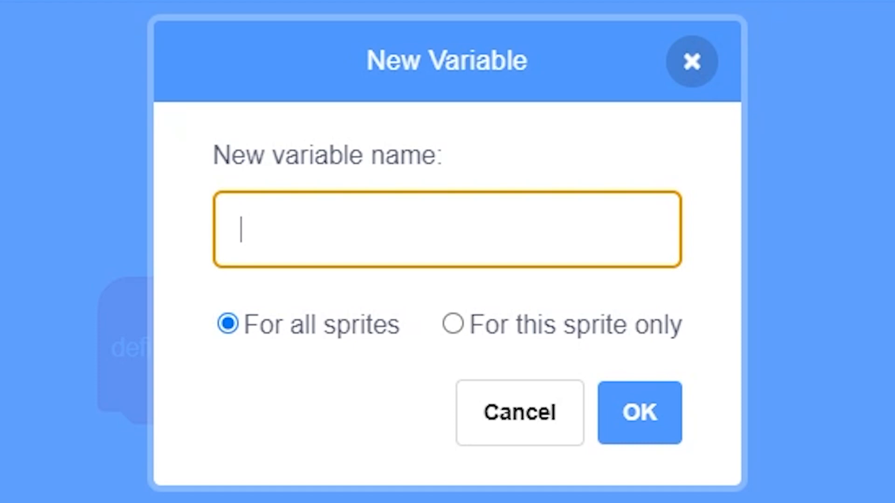
Create the CloneNum variable for use in the Build definition.
text(CloneNum)
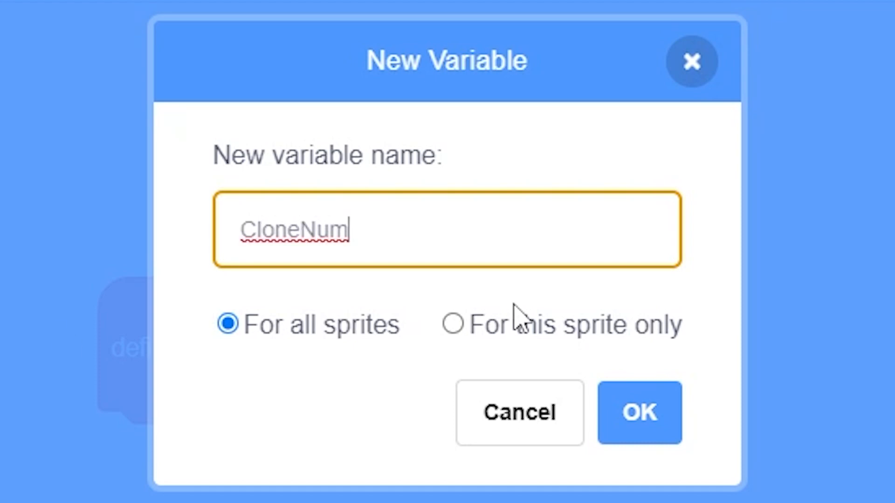
click(638, 412)
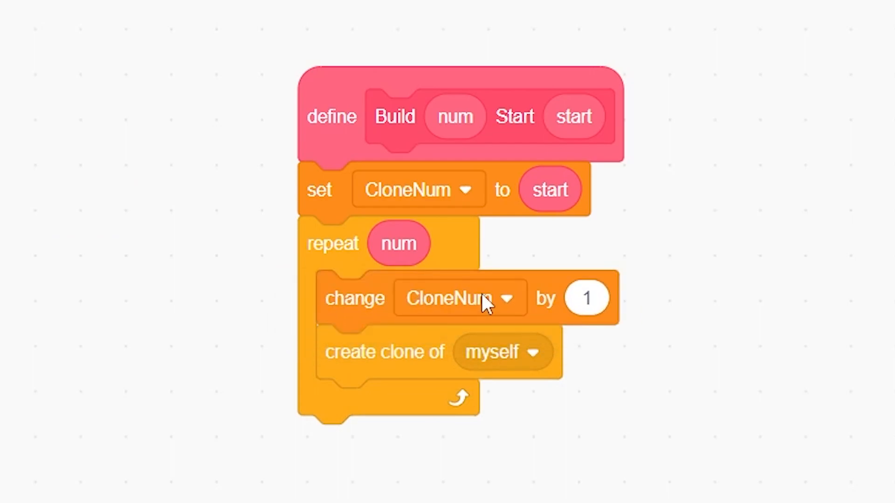
mouse_move(340, 117)
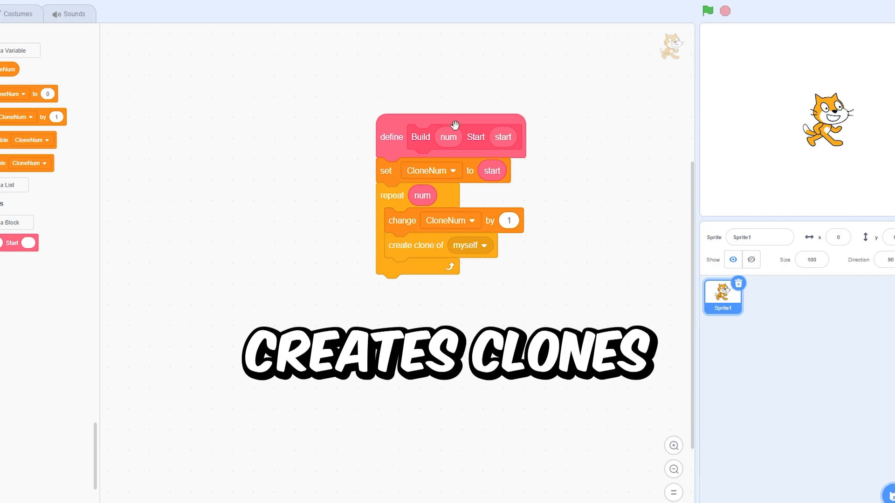
Build a green-flag script that hides the sprite and runs Build with 4 and start 0.
click(673, 446)
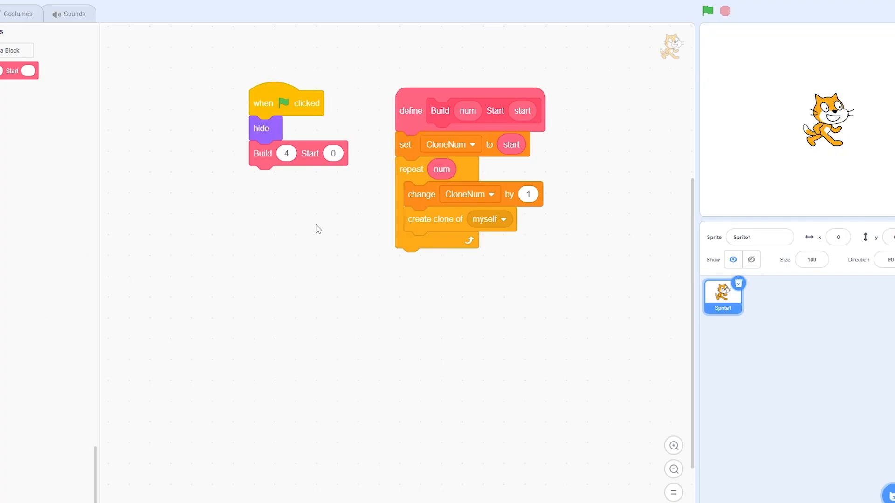
Build a clone script: go to front, show, and switch to Glow when CloneNum is 1.
click(673, 445)
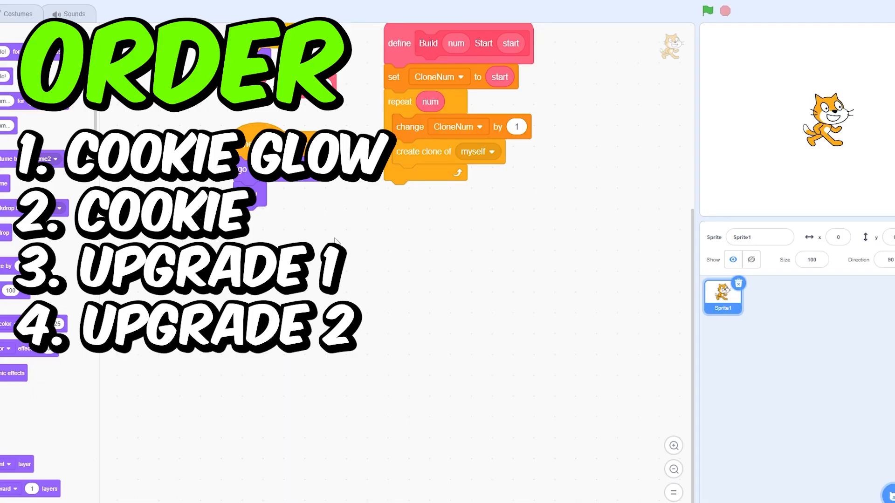
mouse_move(459, 238)
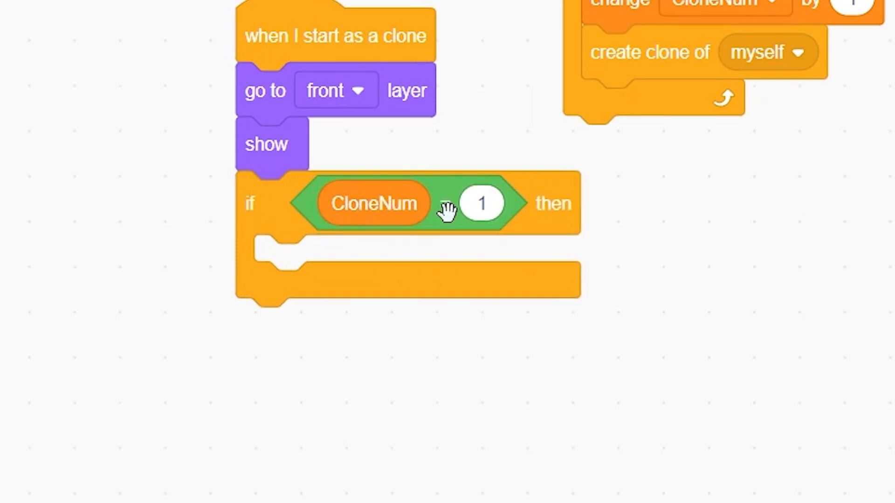
mouse_move(482, 262)
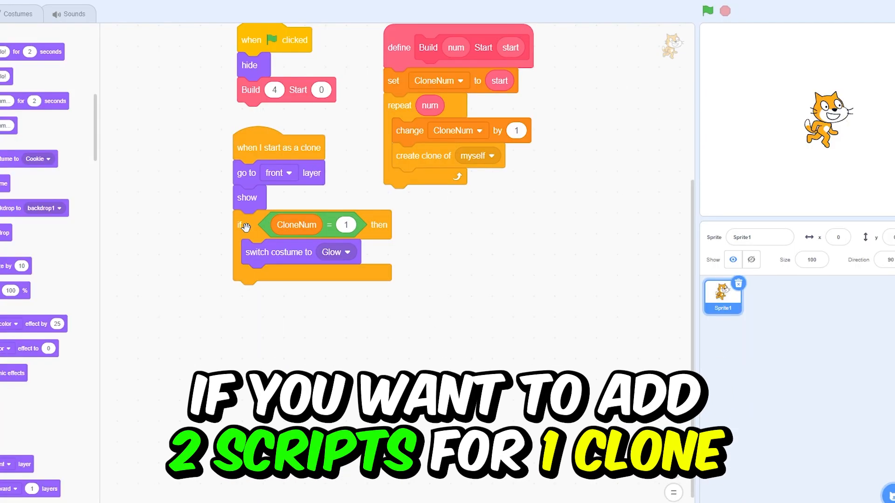
right_click(278, 147)
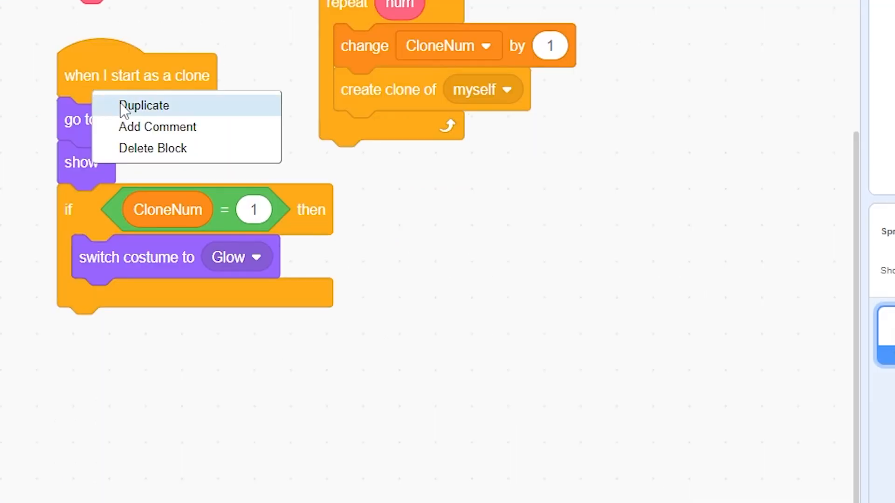
Duplicate the if block so clones with CloneNum 2 switch to the Cookie costume.
click(144, 105)
text(2)
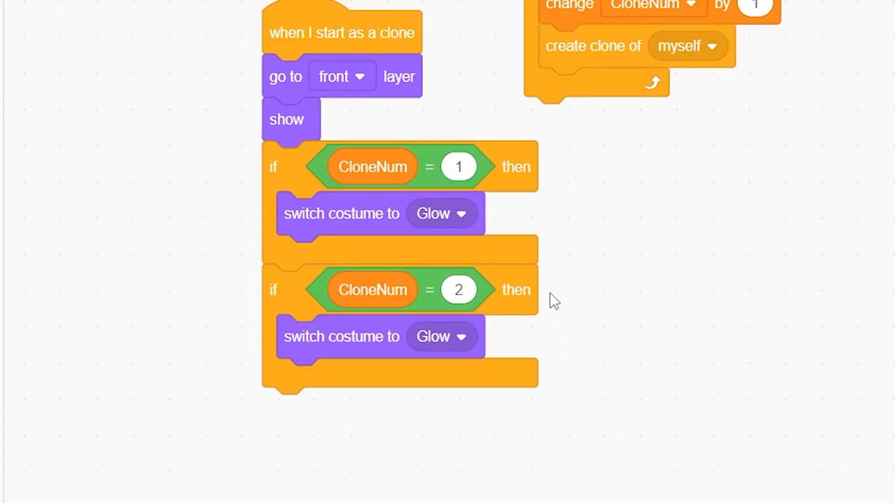
click(439, 336)
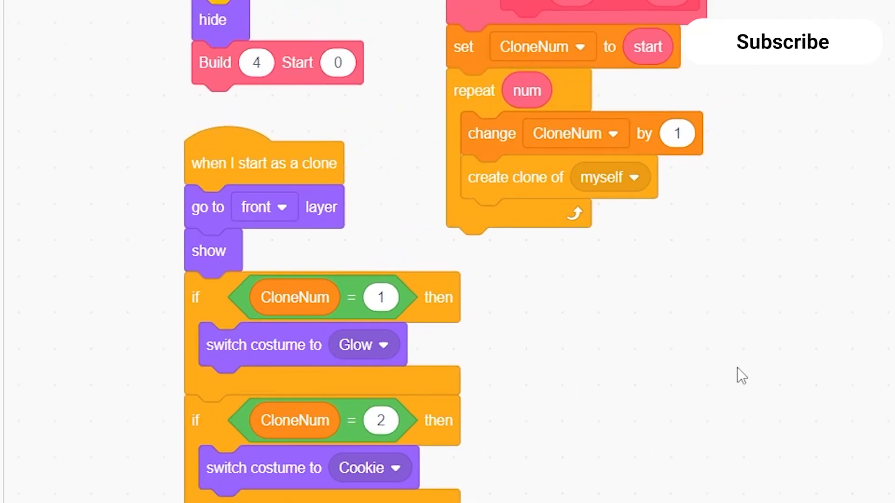
Open the finished clicker project and scroll to the Clone Number 4 and 5 branches.
click(143, 11)
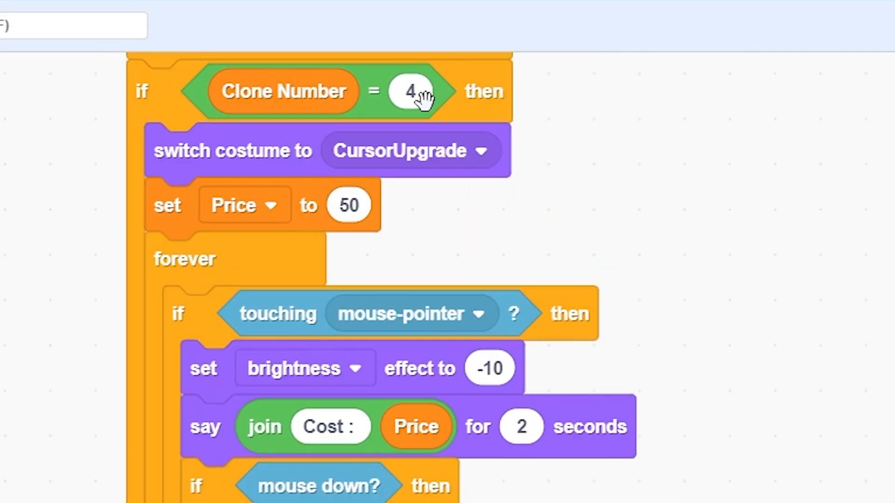
mouse_move(394, 328)
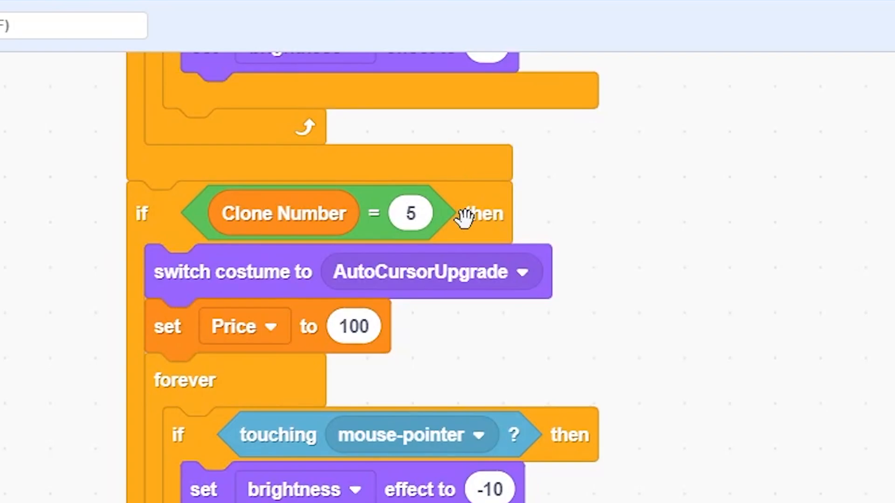
scroll(down, 3)
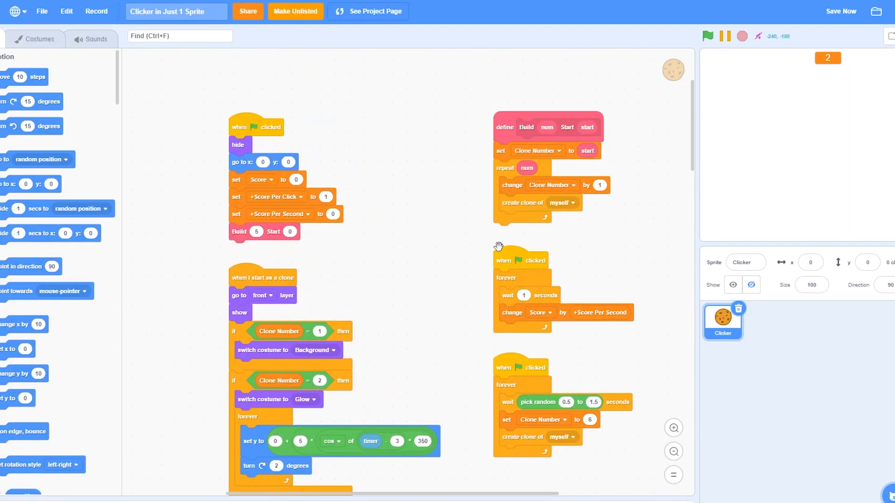
Replace the random wait with a fixed 2-second wait in the spawning loop.
click(707, 36)
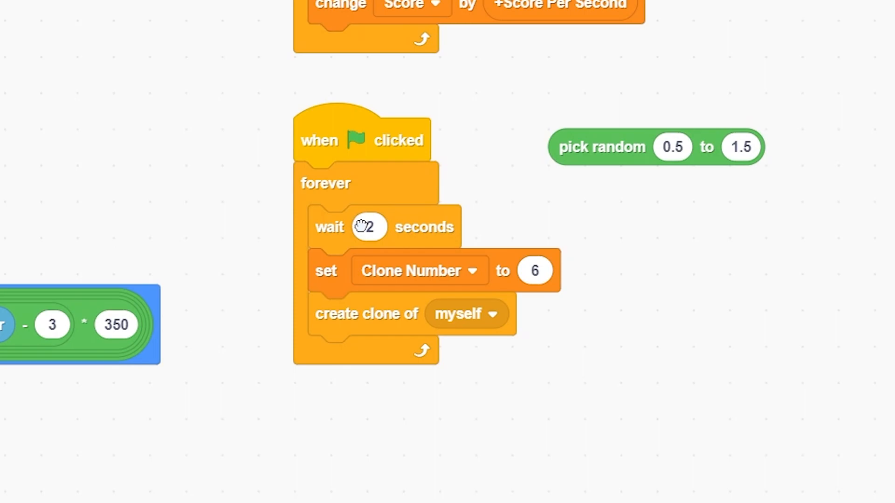
click(420, 270)
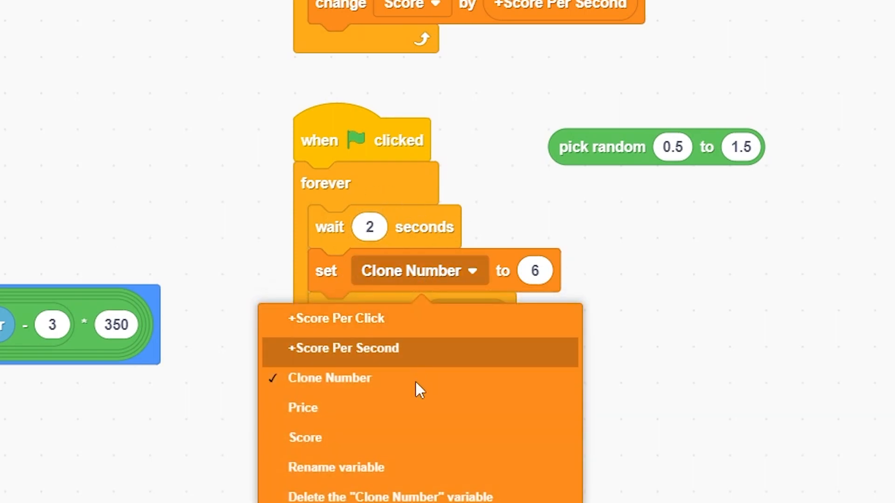